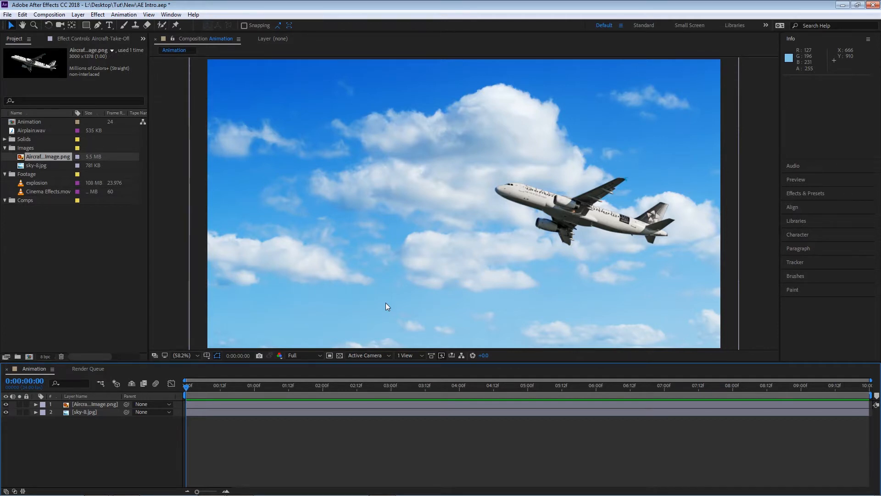
{"action": "mouse_move", "coordinate": [114, 430]}
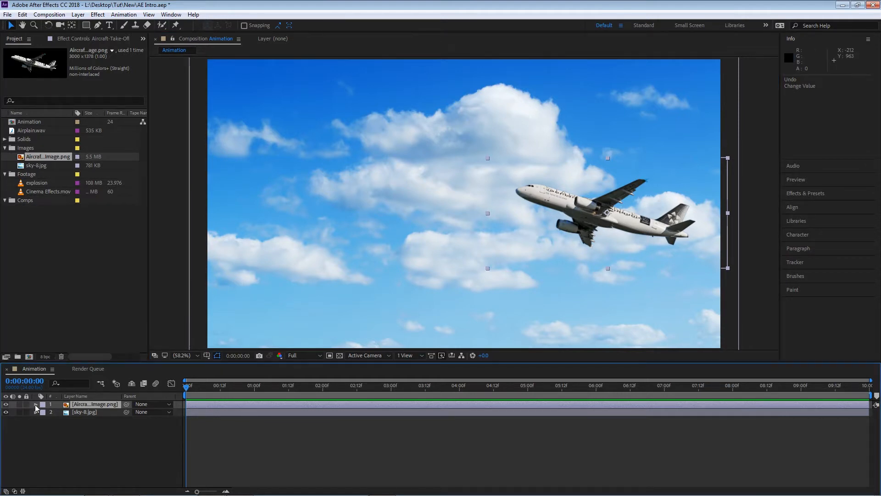
- Expand, collapse, then re-expand the airplane layer's Transform properties
{"action": "left_click", "coordinate": [35, 404]}
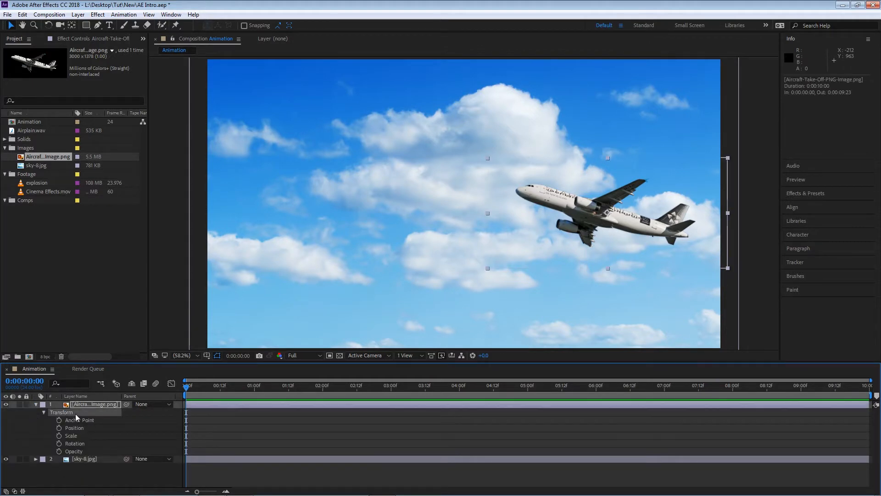
{"action": "left_click", "coordinate": [35, 404]}
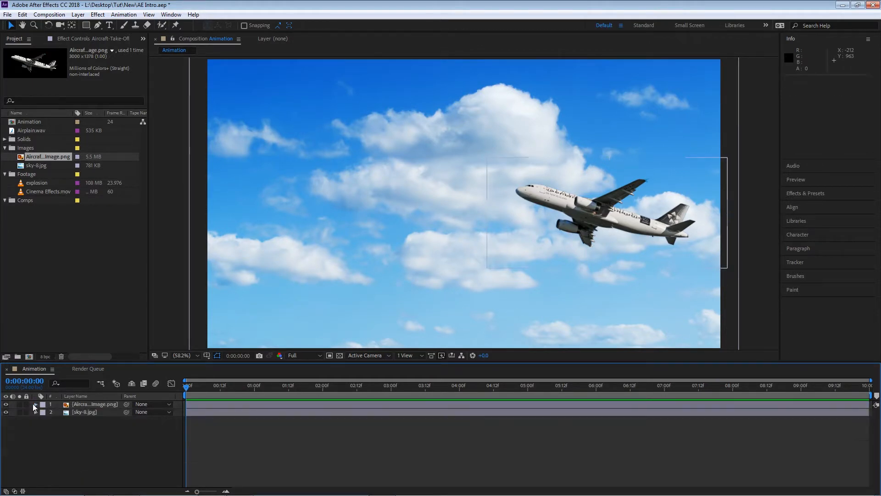
{"action": "left_click", "coordinate": [35, 406]}
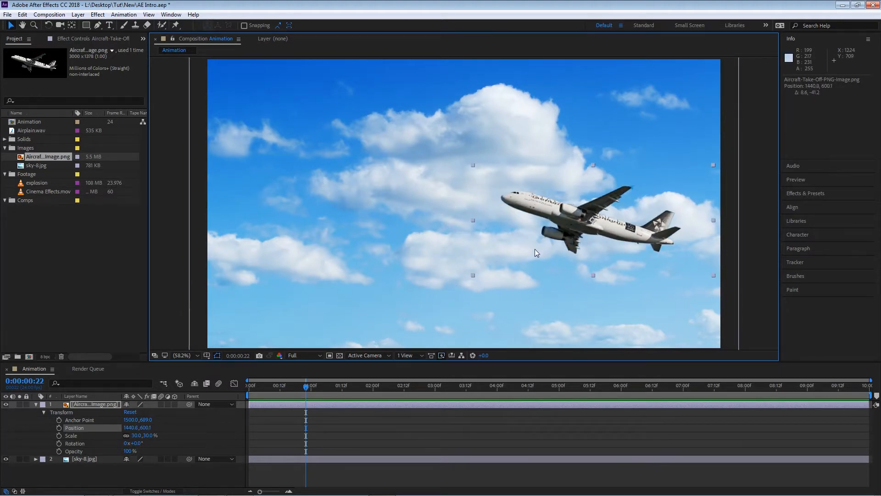
{"action": "mouse_move", "coordinate": [513, 244]}
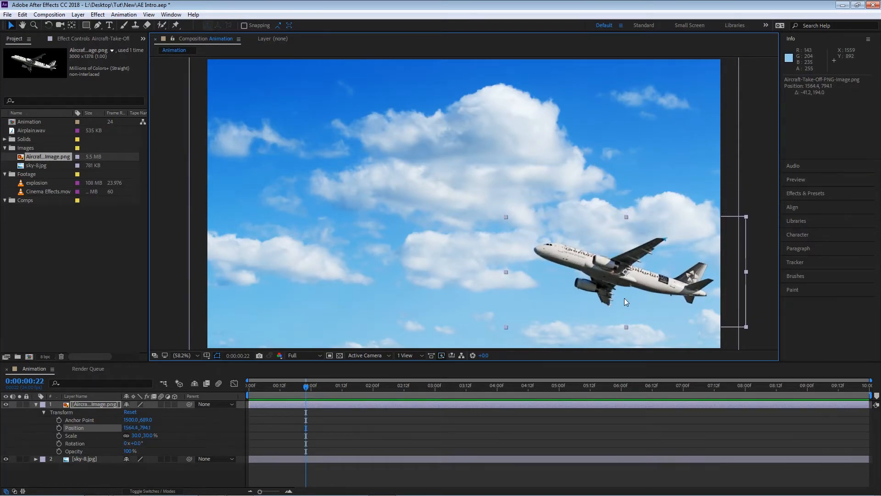
- At 0:00:00:00, set a starting Position keyframe for the airplane in the lower right
{"action": "left_click", "coordinate": [248, 385]}
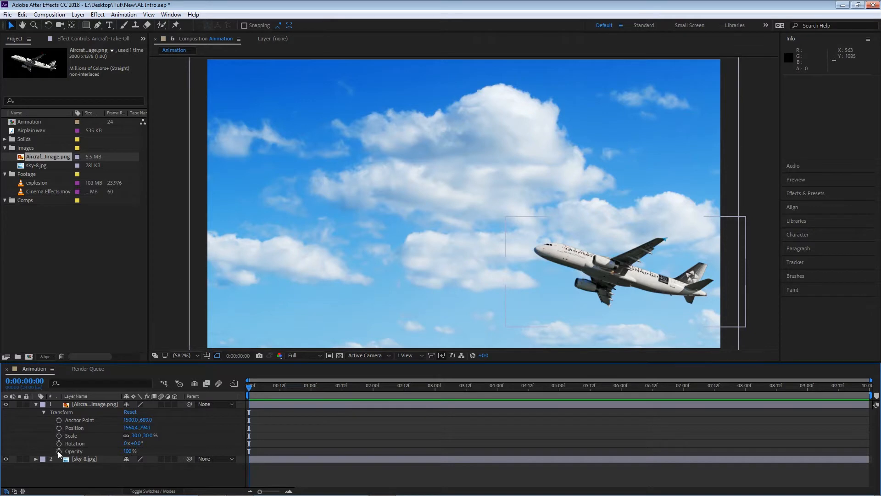
{"action": "mouse_move", "coordinate": [85, 423]}
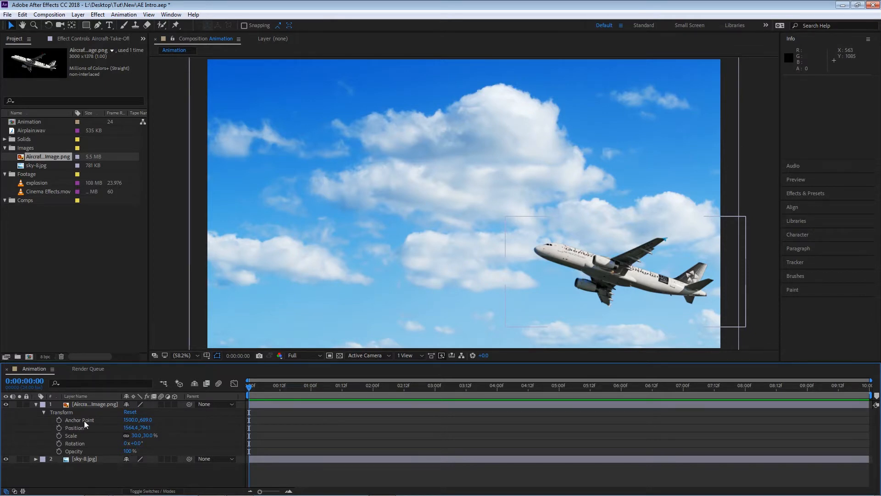
{"action": "left_click", "coordinate": [93, 404]}
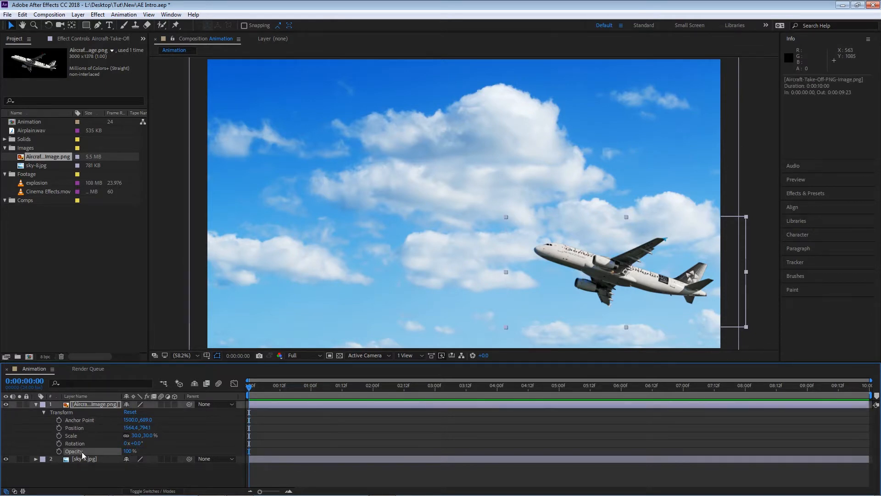
{"action": "mouse_move", "coordinate": [73, 443]}
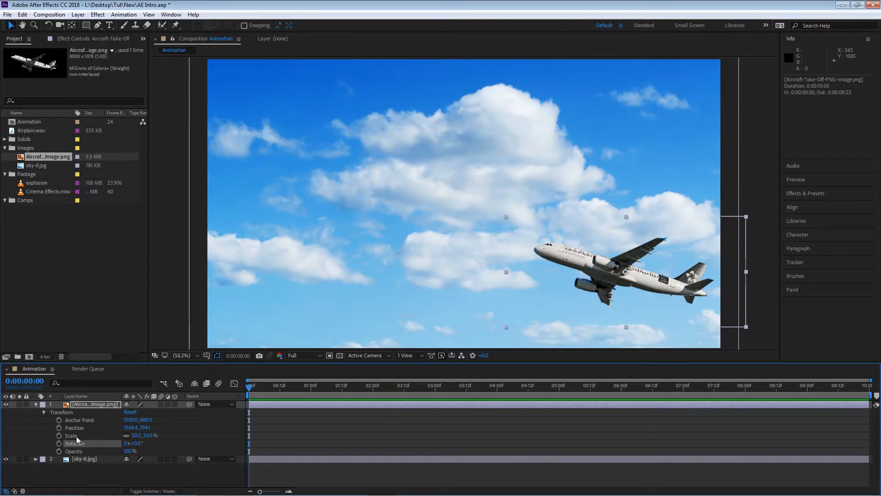
{"action": "left_click", "coordinate": [73, 427]}
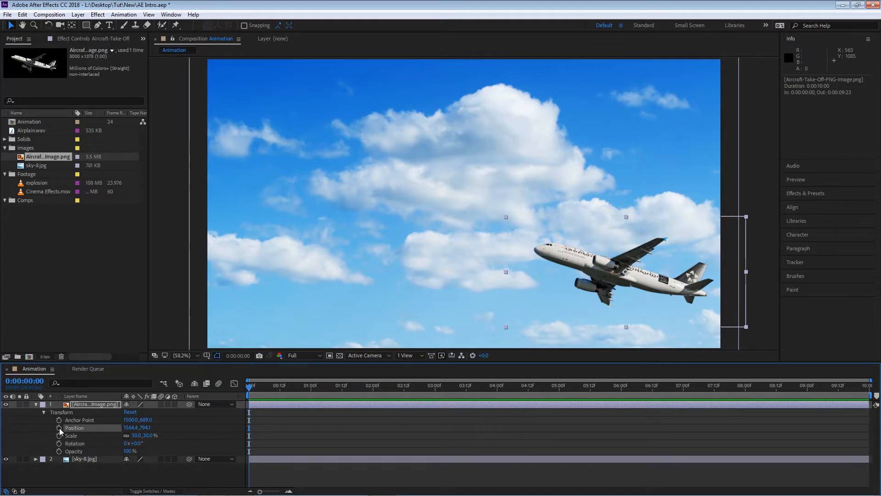
{"action": "left_click", "coordinate": [58, 427]}
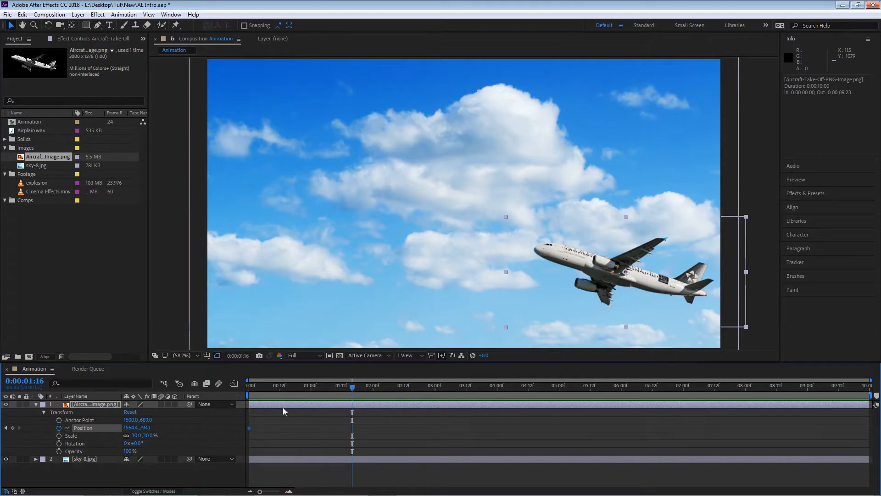
{"action": "mouse_move", "coordinate": [267, 422]}
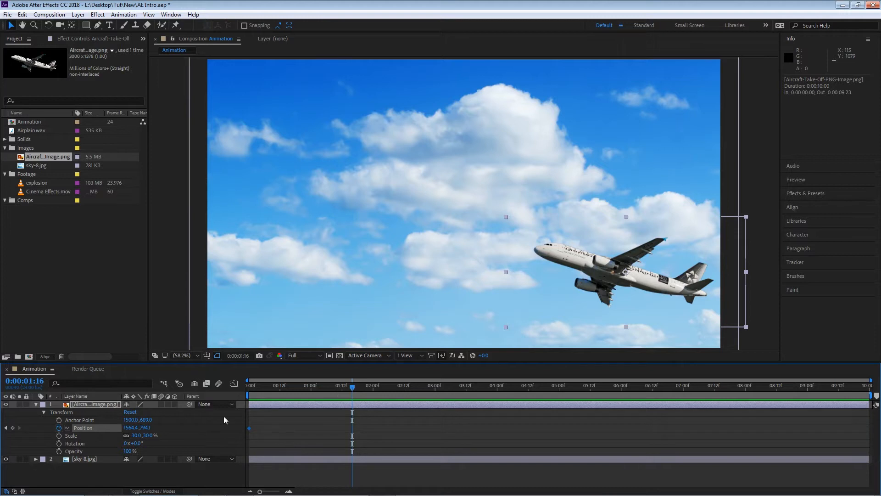
{"action": "mouse_move", "coordinate": [259, 414]}
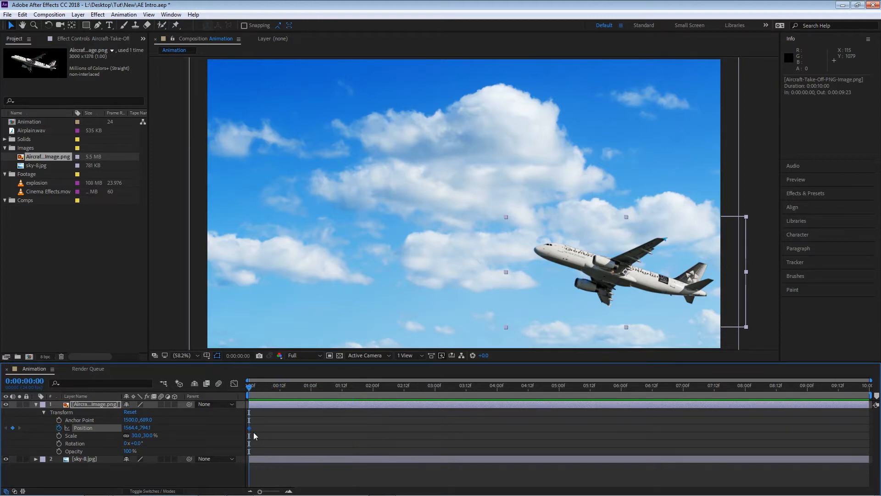
{"action": "mouse_move", "coordinate": [238, 423]}
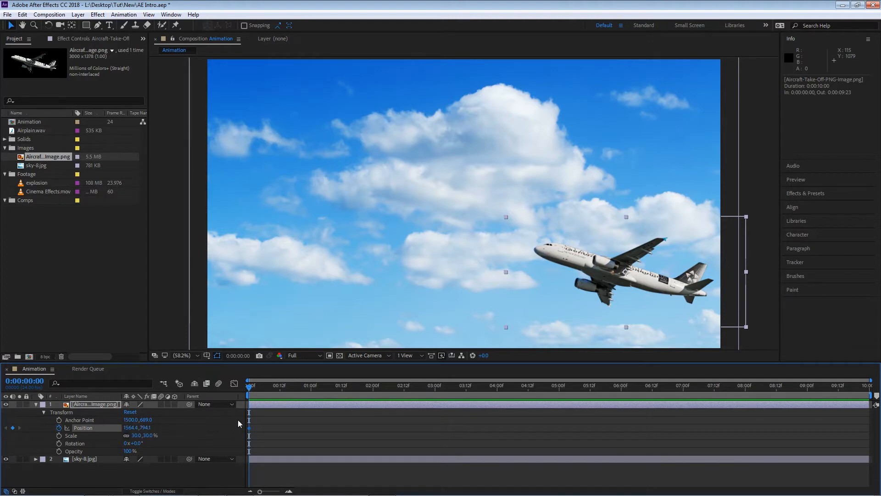
{"action": "mouse_move", "coordinate": [655, 368]}
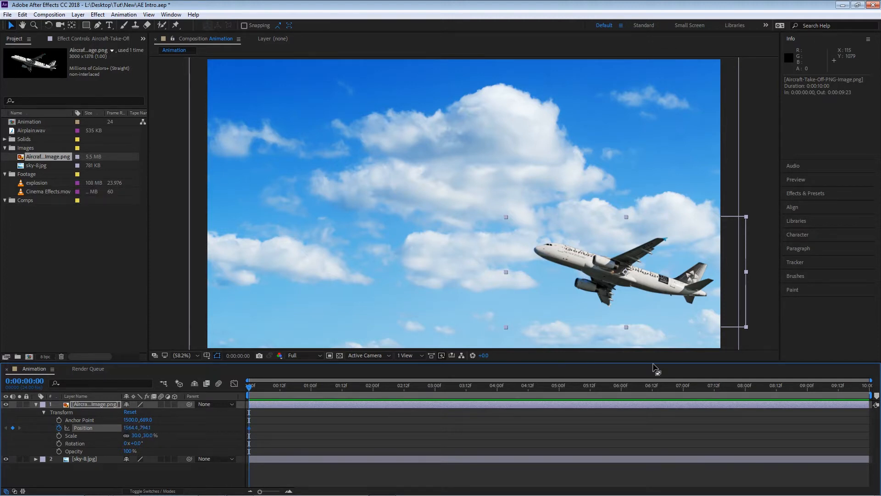
- Move the playhead to the last frame of the timeline
{"action": "left_click", "coordinate": [443, 386]}
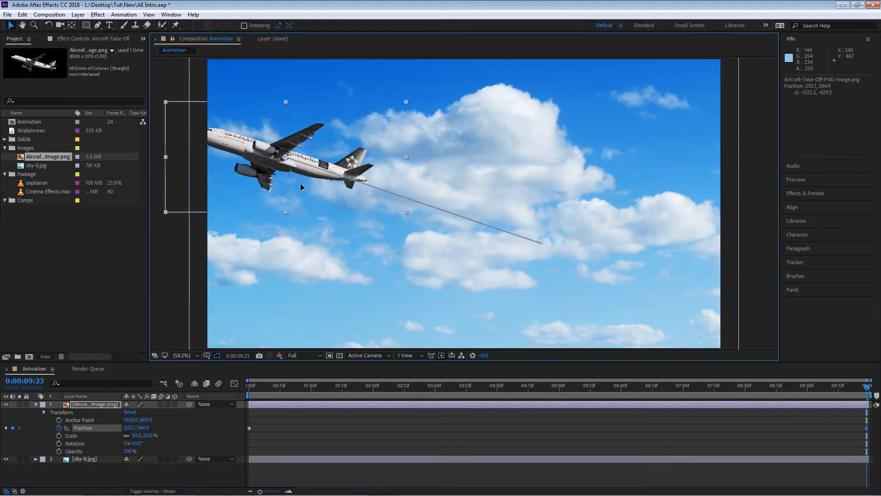
{"action": "mouse_move", "coordinate": [453, 205]}
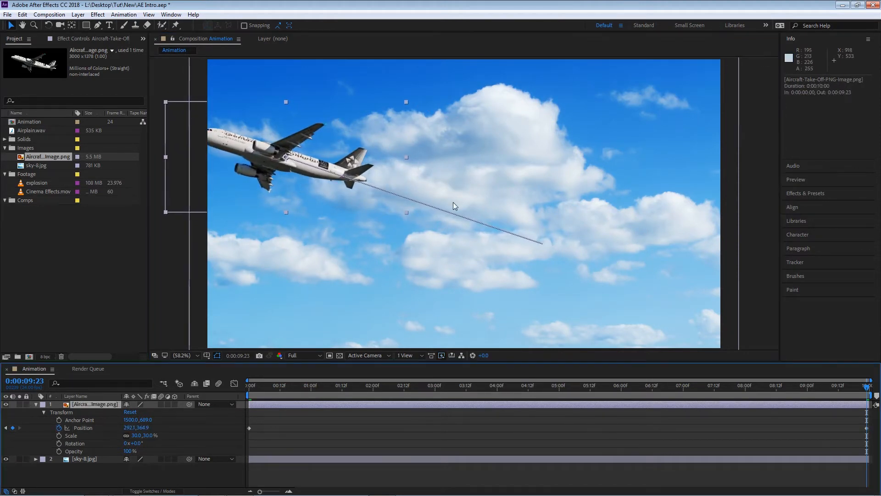
{"action": "mouse_move", "coordinate": [359, 185]}
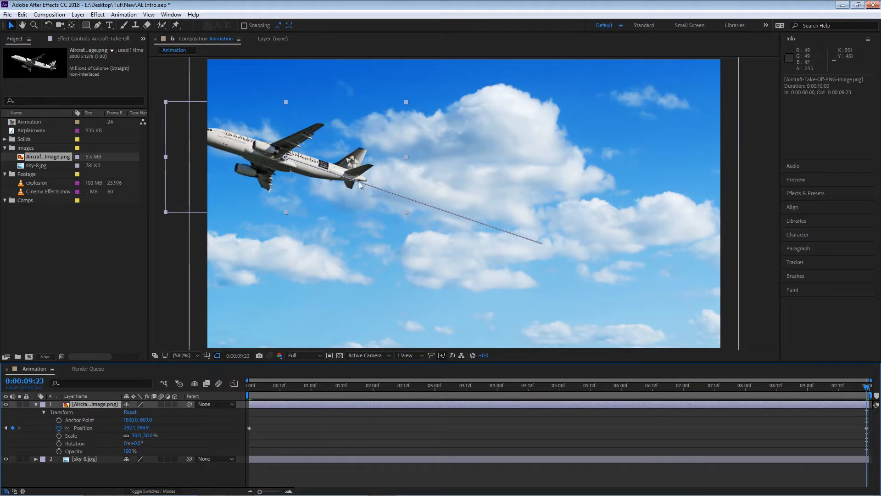
{"action": "mouse_move", "coordinate": [307, 164]}
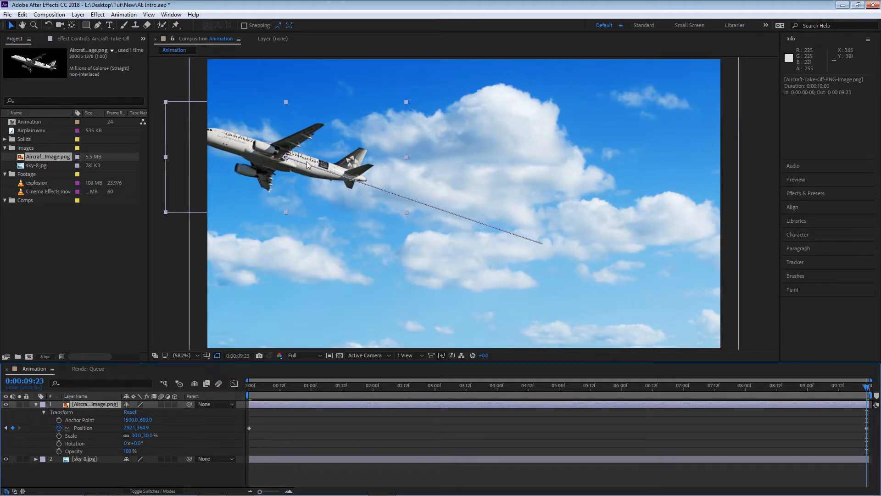
{"action": "mouse_move", "coordinate": [548, 250]}
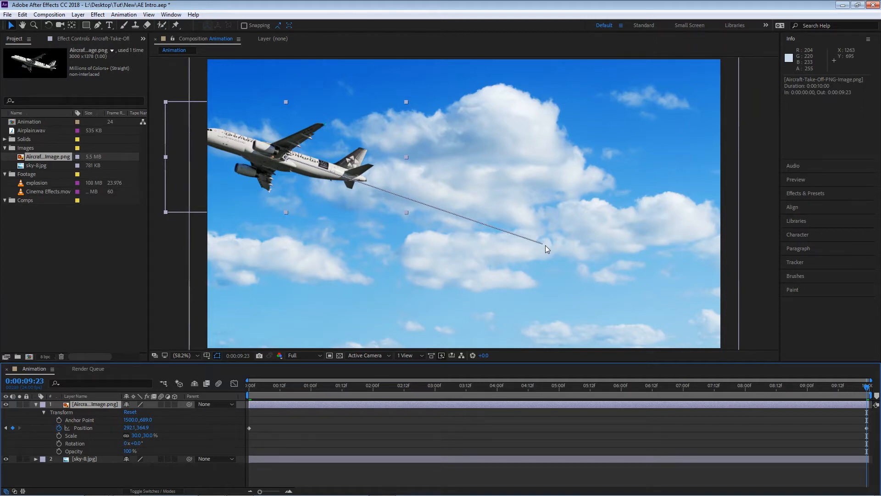
{"action": "mouse_move", "coordinate": [700, 322]}
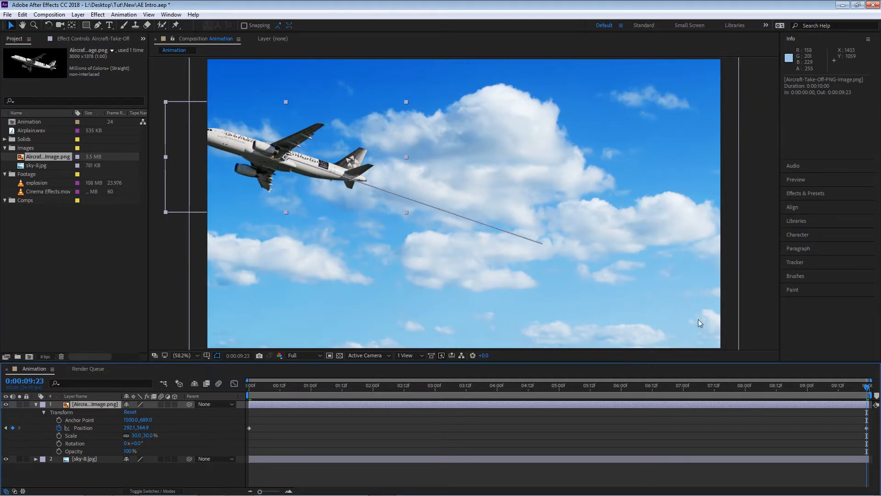
{"action": "mouse_move", "coordinate": [536, 268]}
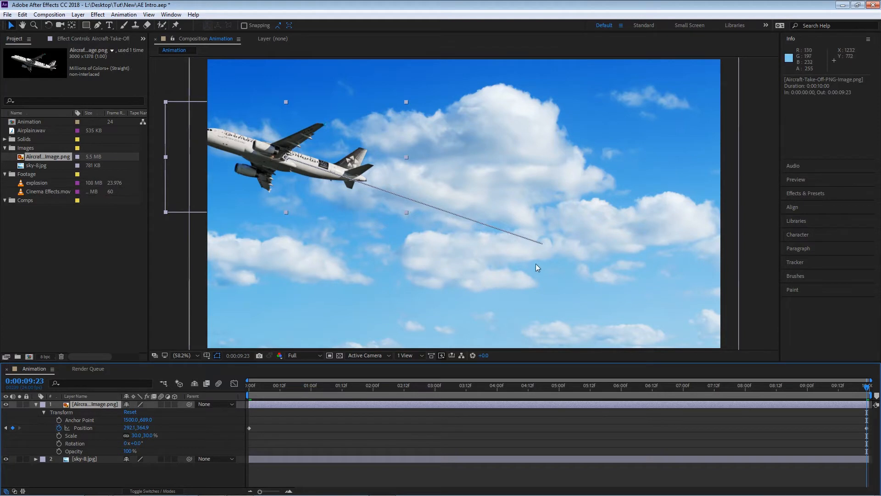
{"action": "mouse_move", "coordinate": [661, 307]}
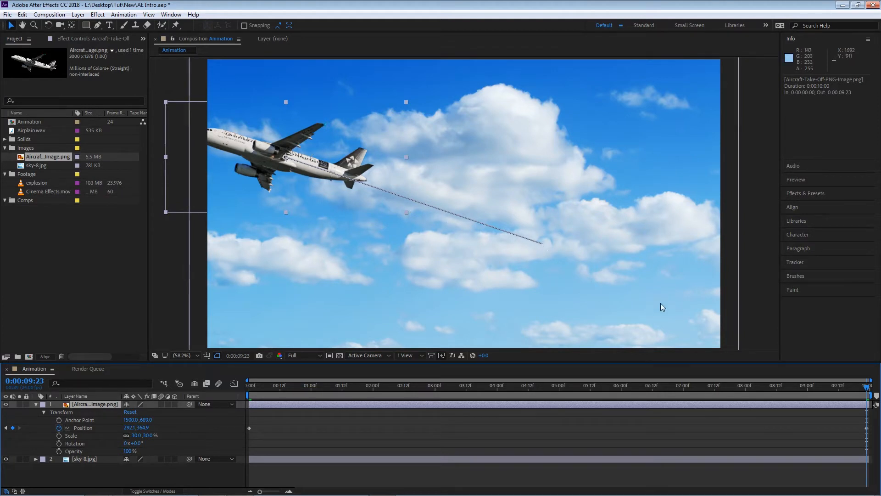
{"action": "mouse_move", "coordinate": [836, 391]}
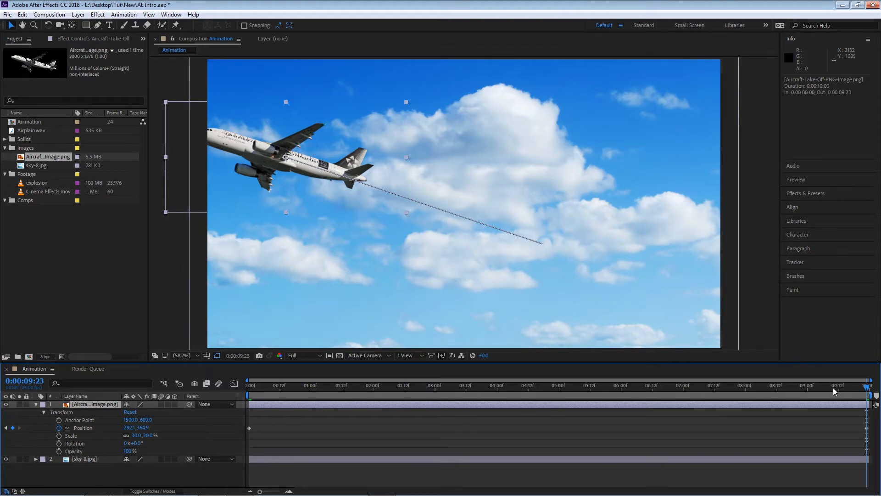
- Scrub to mid-flight, collapse the airplane layer, and preview the animation with Space
{"action": "left_click", "coordinate": [563, 385]}
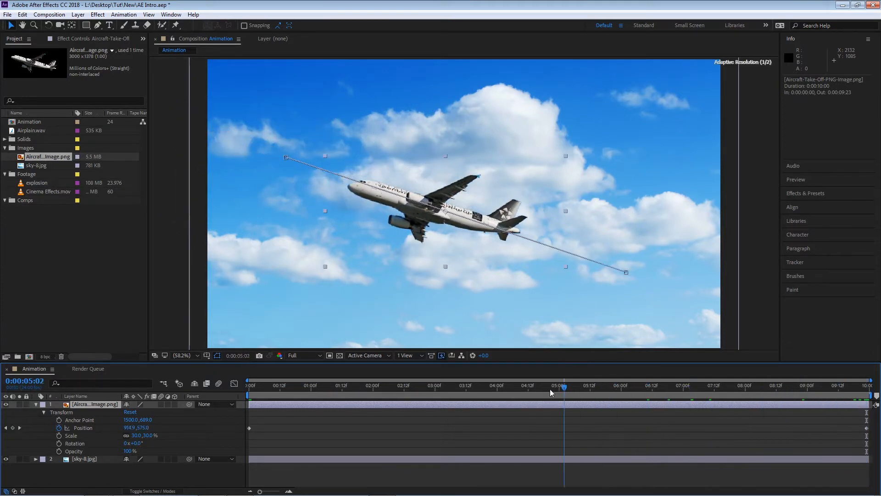
{"action": "left_click", "coordinate": [448, 386]}
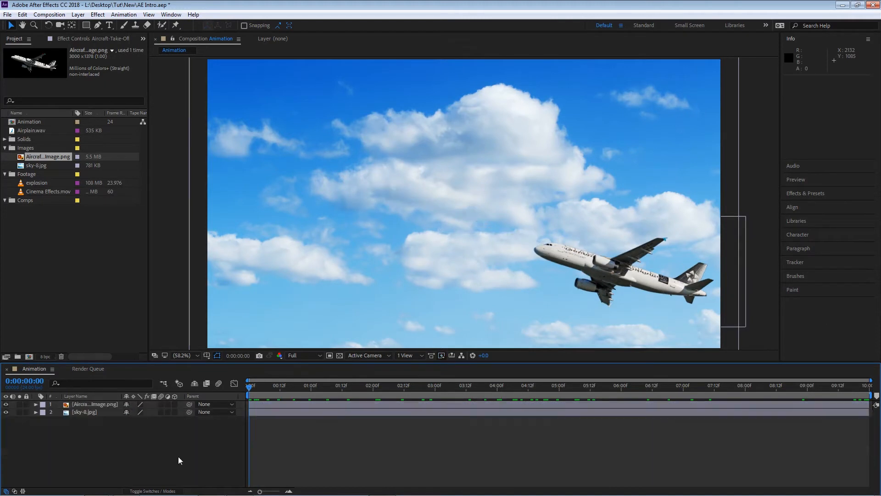
{"action": "key", "text": "space"}
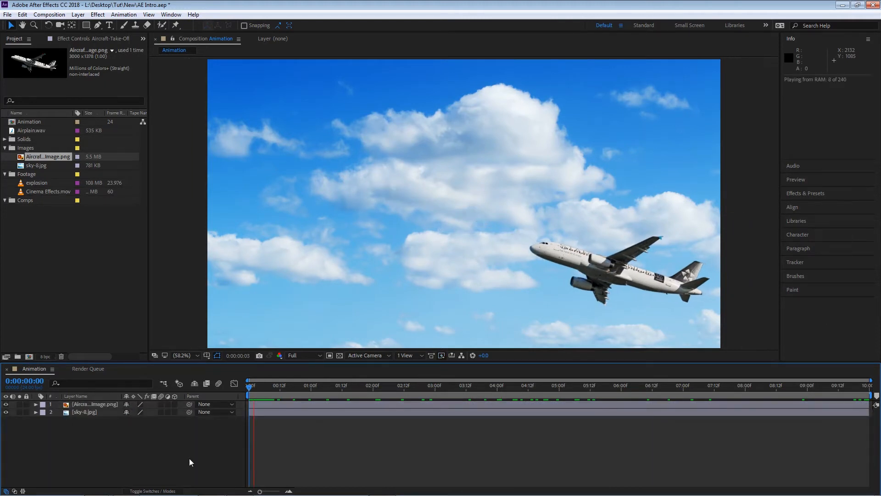
{"action": "key", "text": "Space"}
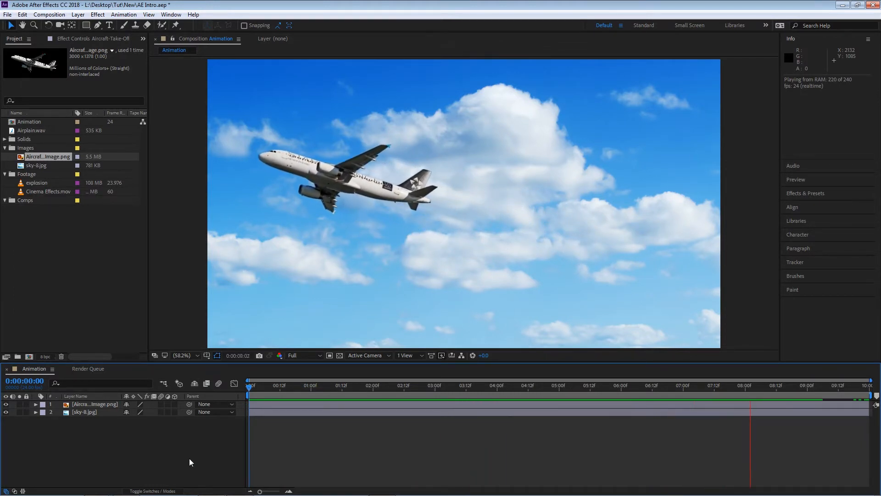
{"action": "left_click", "coordinate": [248, 386]}
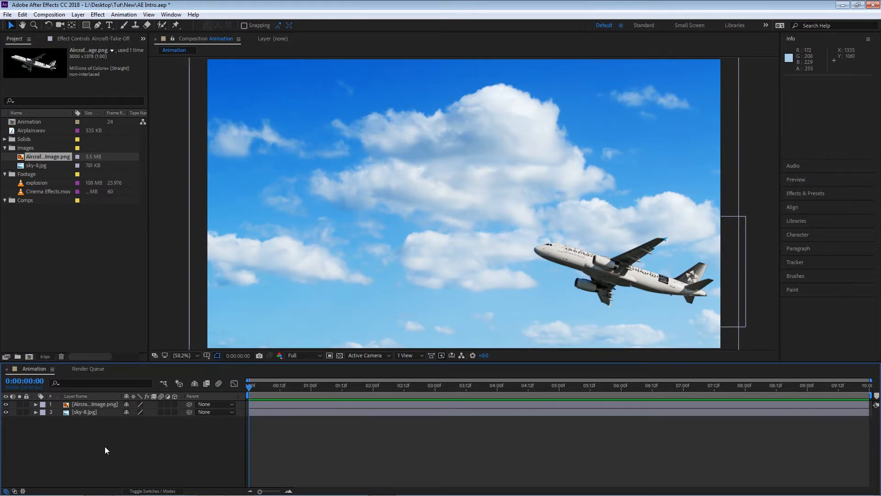
{"action": "mouse_move", "coordinate": [82, 433]}
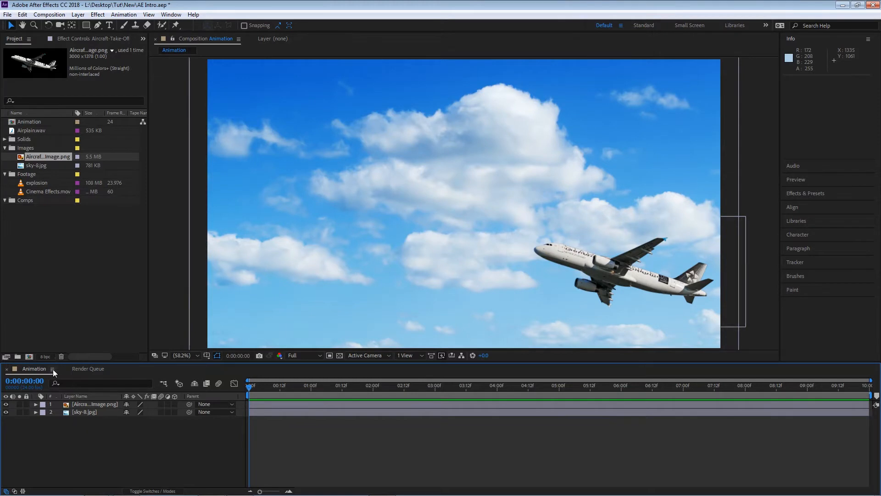
- Open the Timeline panel's options menu for the Animation composition
{"action": "left_click", "coordinate": [53, 370]}
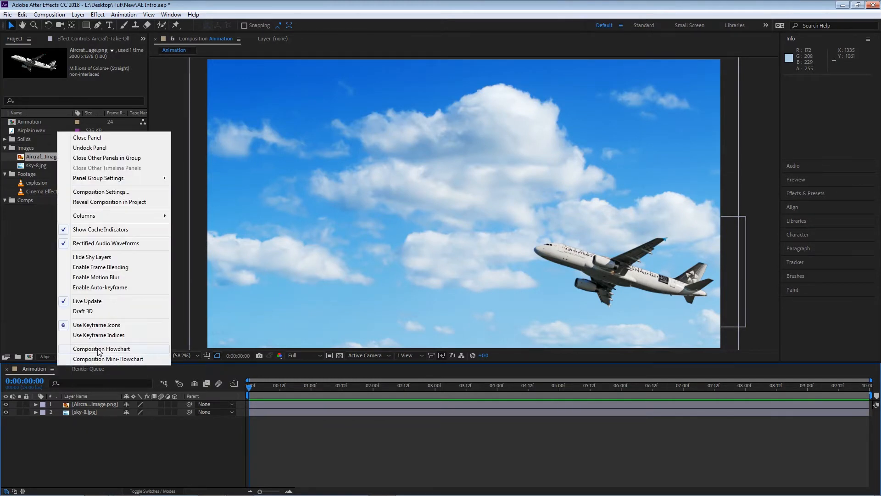
{"action": "mouse_move", "coordinate": [104, 287]}
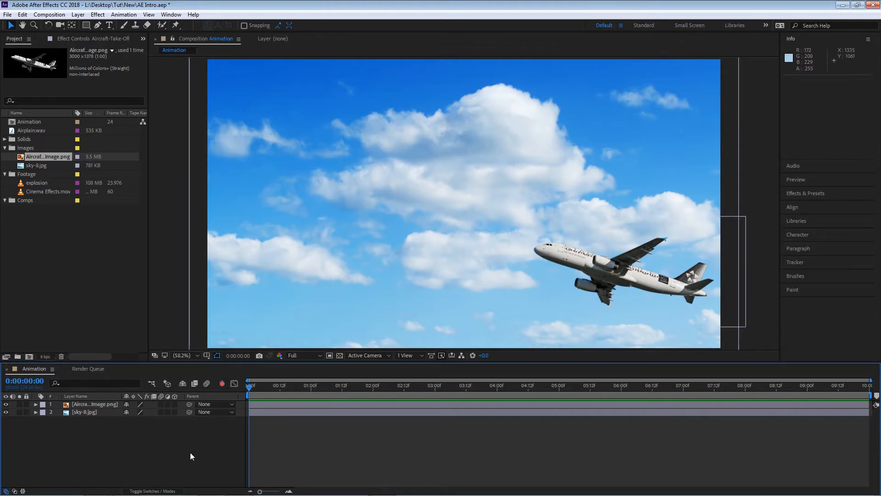
- Select sky-8.jpg, show its Transform properties, and undo its recorded move at frame zero
{"action": "left_click", "coordinate": [85, 411]}
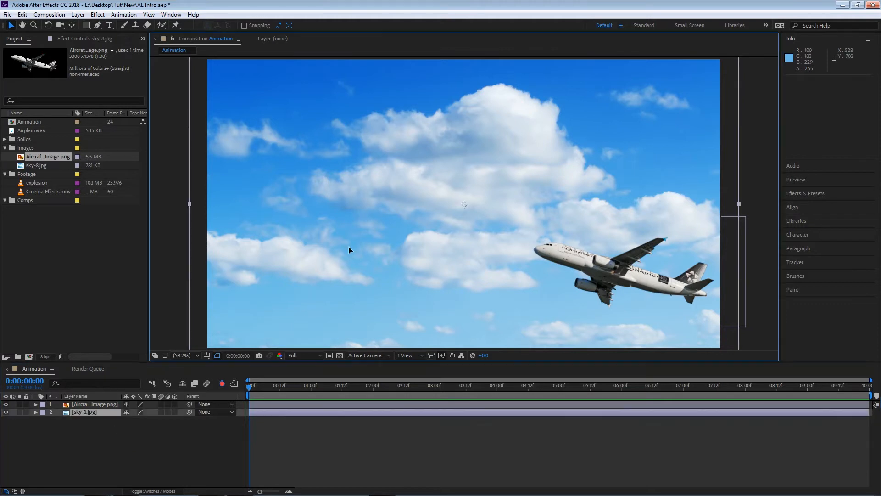
{"action": "mouse_move", "coordinate": [346, 280]}
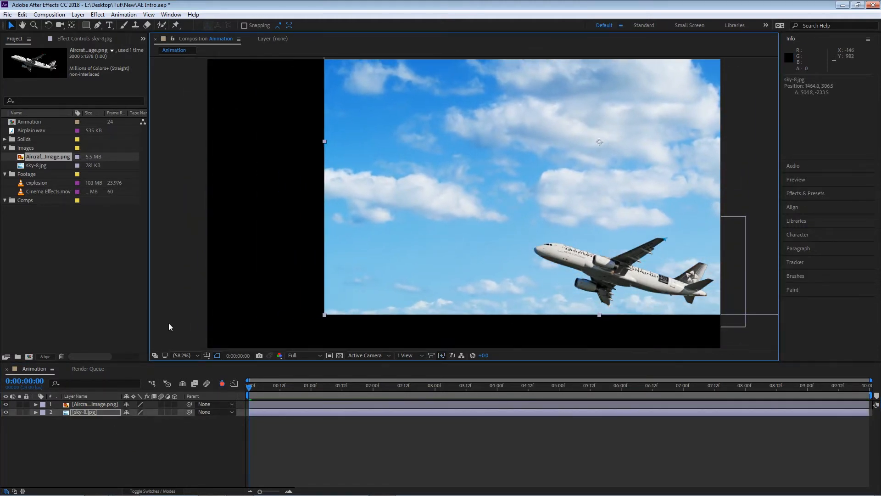
{"action": "left_click", "coordinate": [35, 412]}
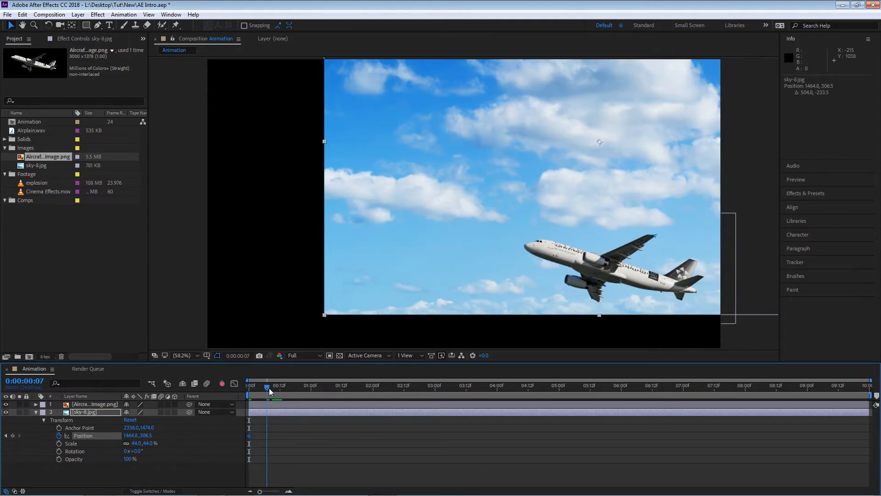
{"action": "left_click", "coordinate": [247, 386]}
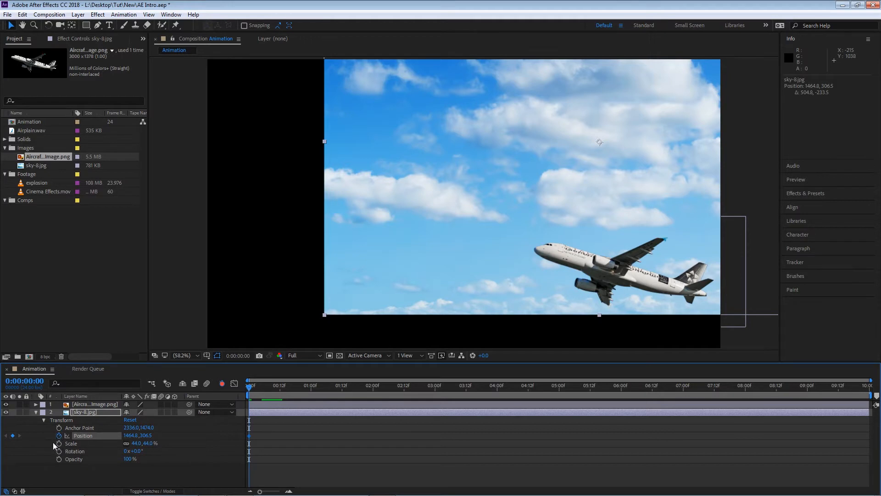
{"action": "left_click", "coordinate": [261, 385]}
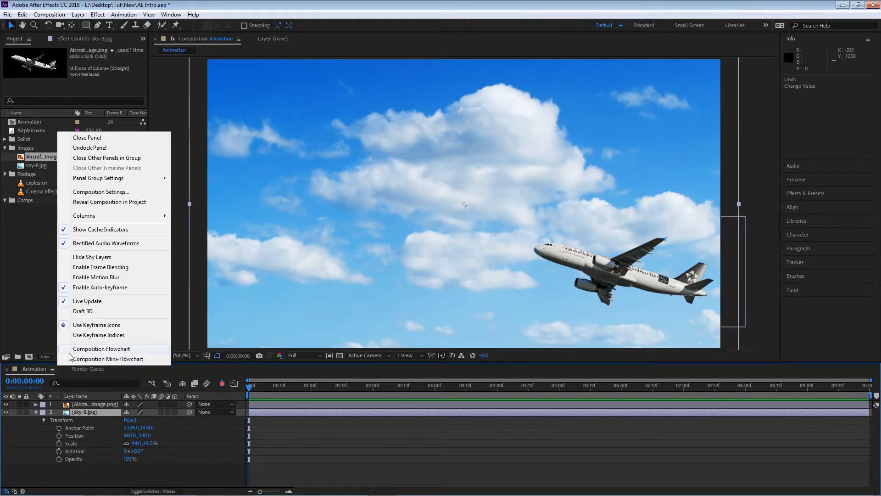
- Turn off Enable Auto-keyframe and collapse the sky layer's properties
{"action": "left_click", "coordinate": [161, 321]}
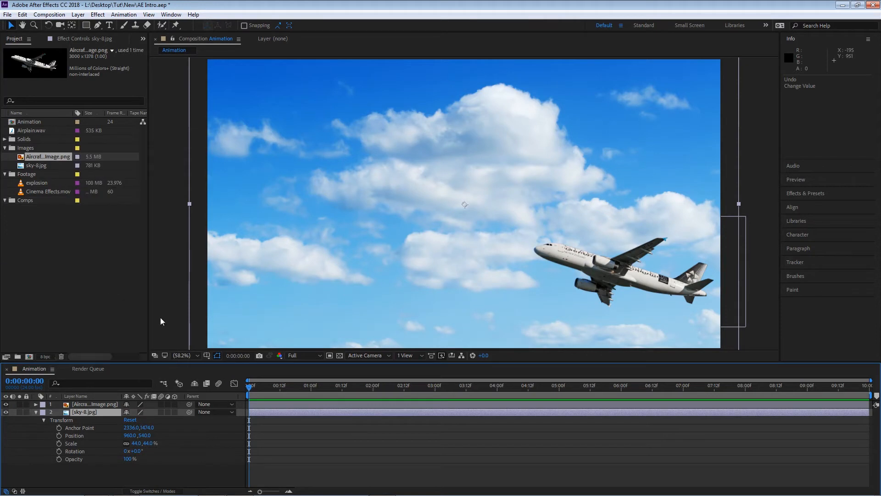
{"action": "mouse_move", "coordinate": [221, 380]}
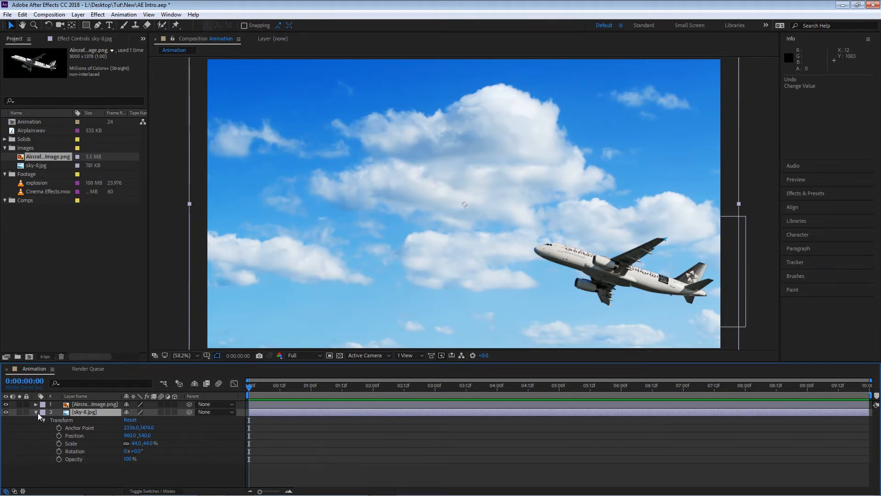
{"action": "left_click", "coordinate": [35, 404]}
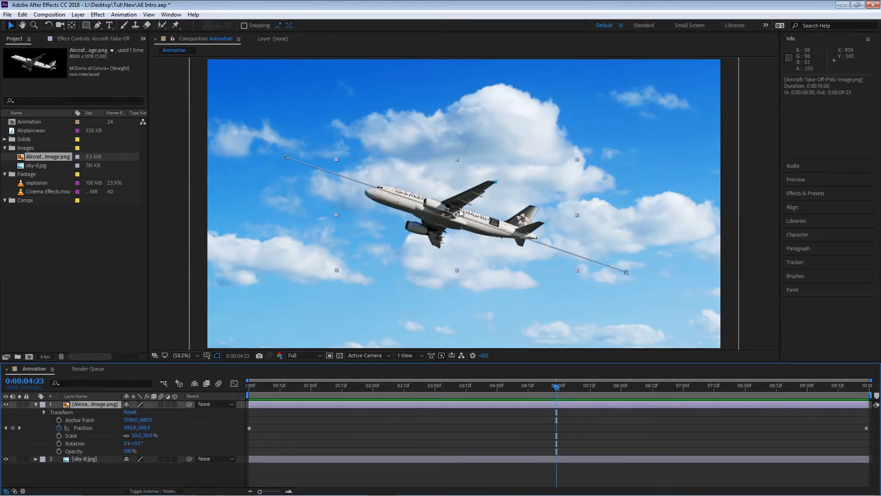
- Add Position keyframes lowering the plane near two seconds and raising it mid-flight, with a preview
{"action": "left_click", "coordinate": [396, 385]}
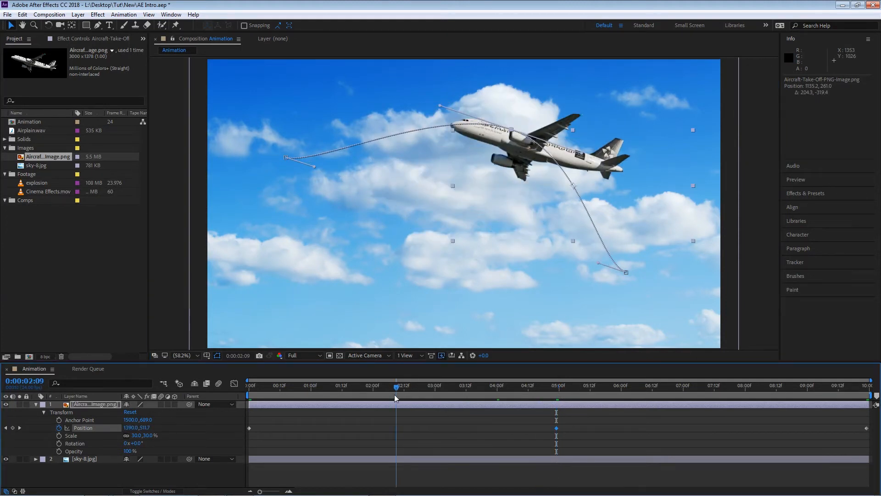
{"action": "left_click", "coordinate": [393, 385]}
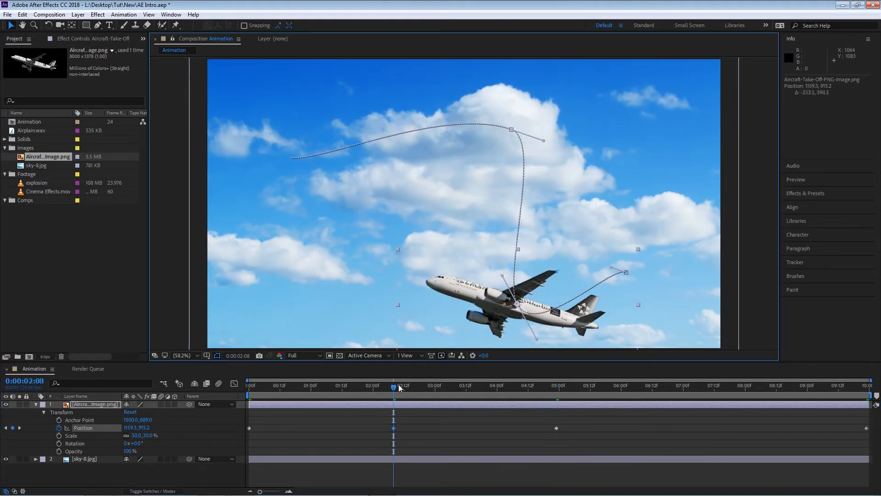
{"action": "key", "text": "Space"}
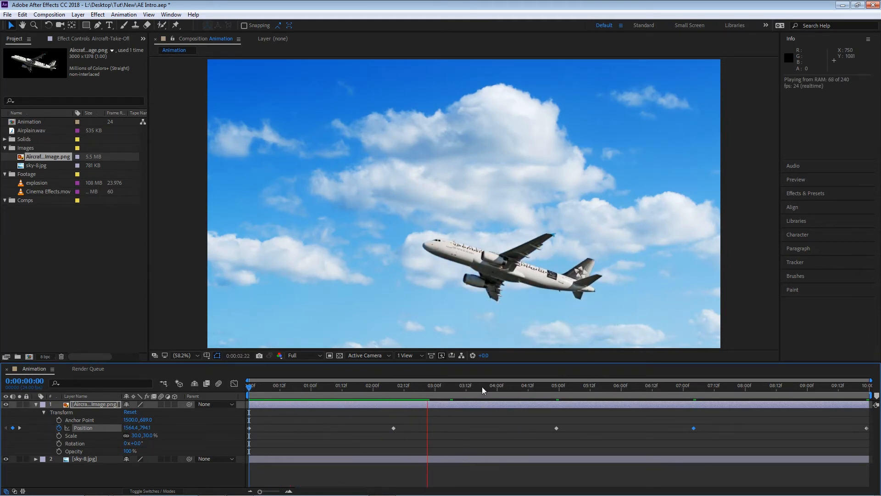
{"action": "left_click", "coordinate": [468, 385]}
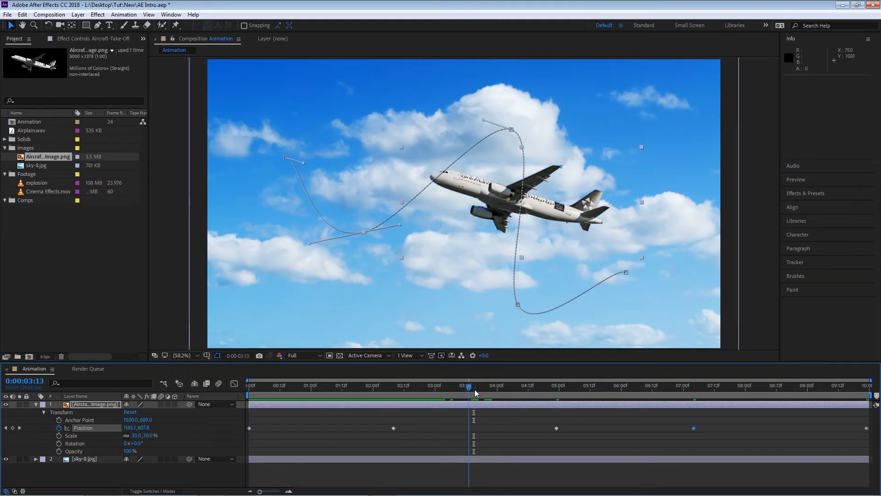
{"action": "left_click", "coordinate": [539, 385]}
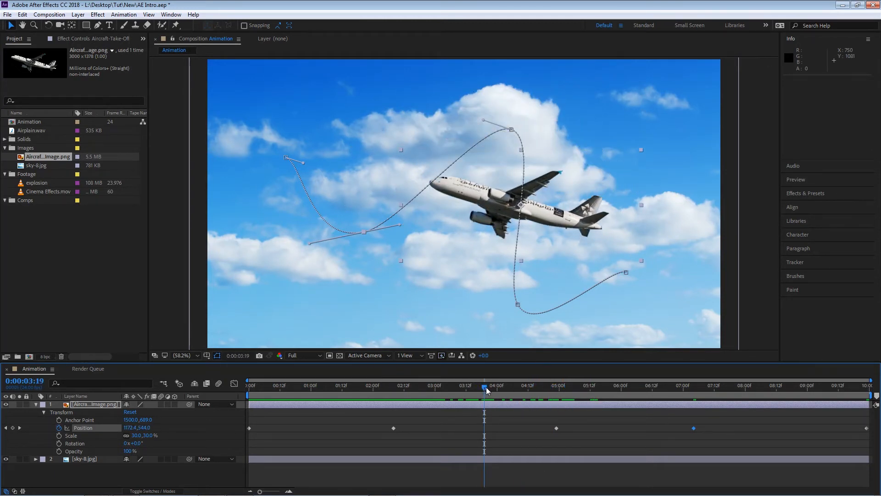
{"action": "left_click", "coordinate": [556, 385]}
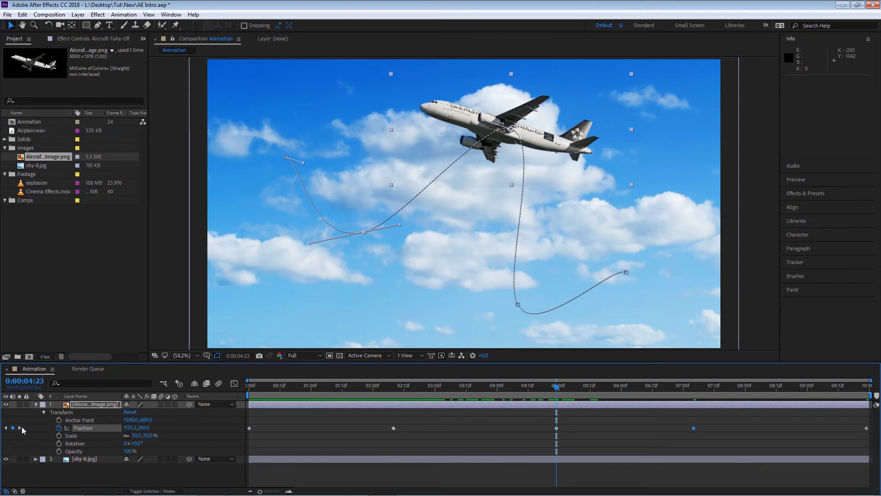
- Delete the in-between Position keyframes and return the playhead to the start
{"action": "left_click", "coordinate": [248, 385]}
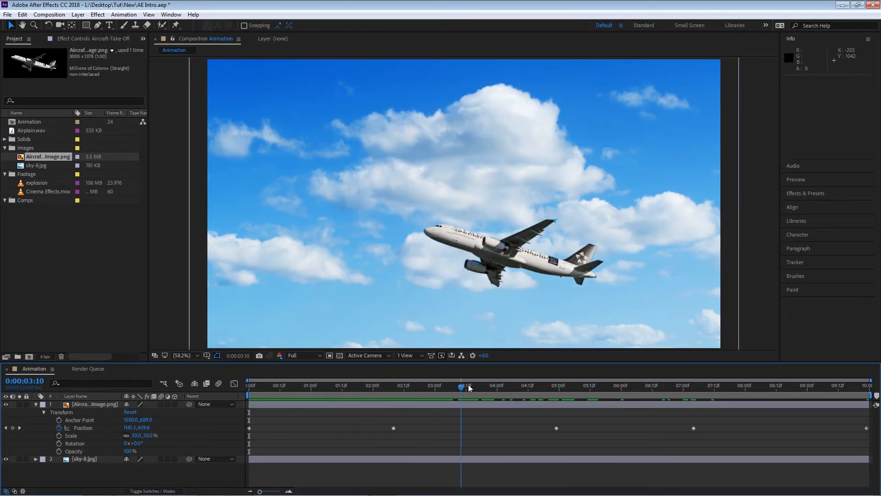
{"action": "left_click", "coordinate": [646, 385]}
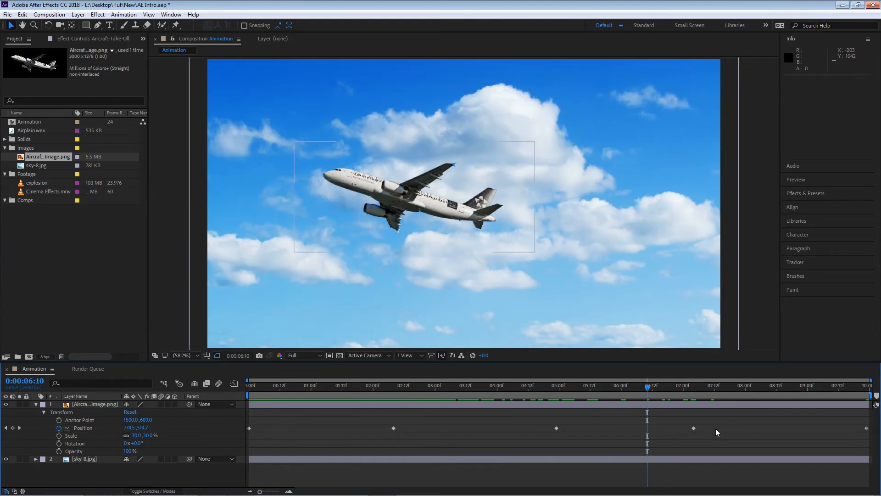
{"action": "left_click", "coordinate": [693, 428]}
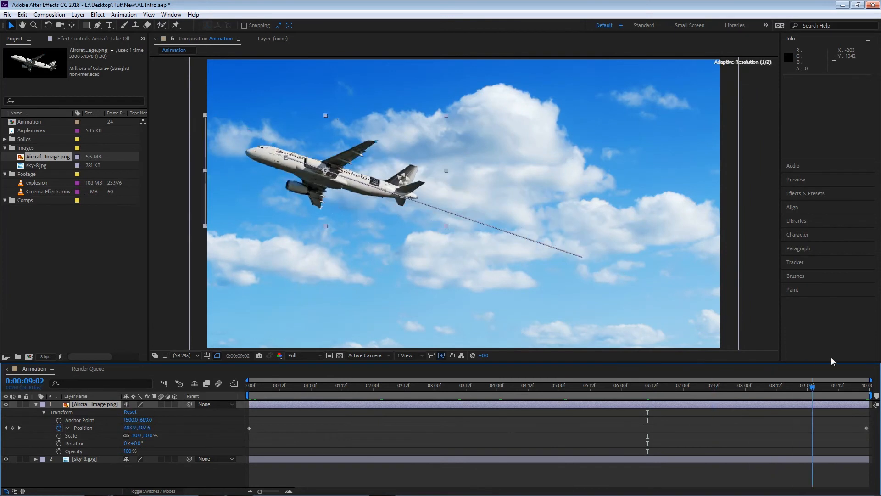
{"action": "left_click", "coordinate": [251, 385]}
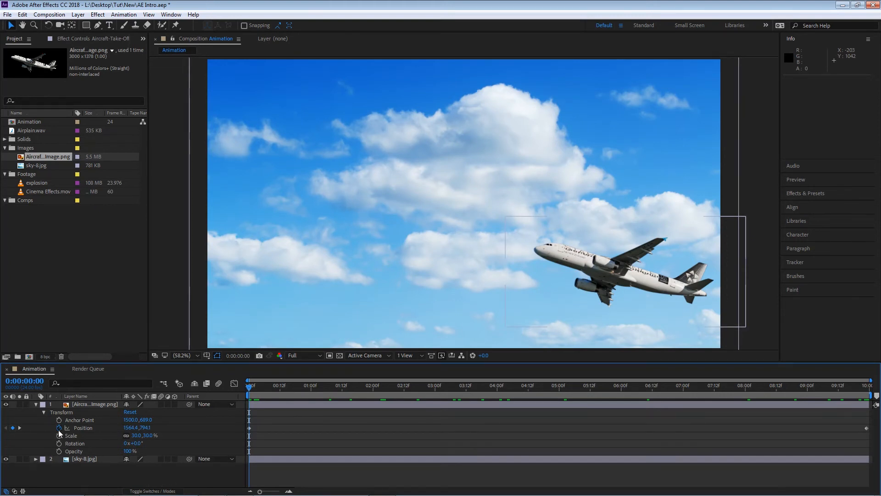
{"action": "left_click", "coordinate": [93, 427]}
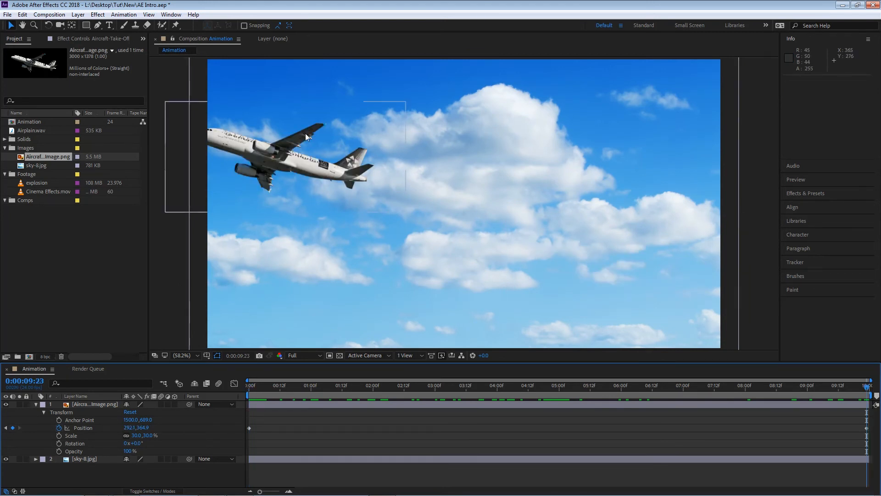
{"action": "mouse_move", "coordinate": [292, 167]}
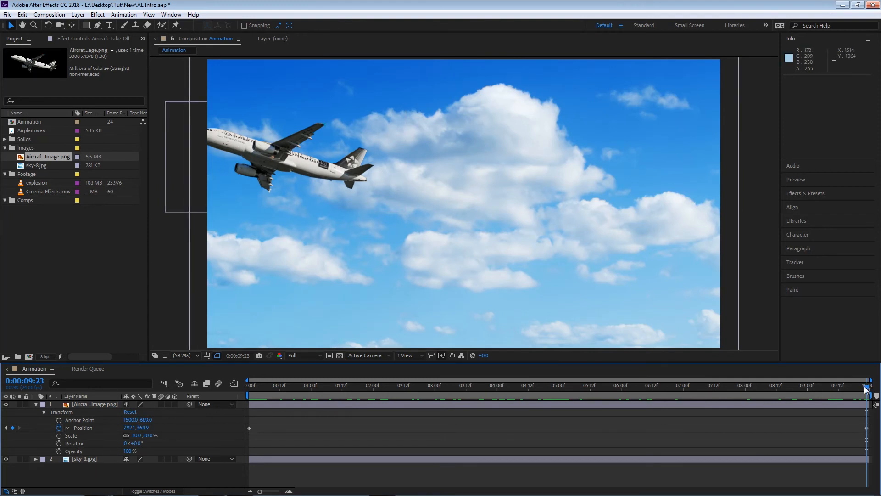
- Move the airplane's final Position keyframe to 0:00:04:09, then return to the start
{"action": "left_click", "coordinate": [555, 386]}
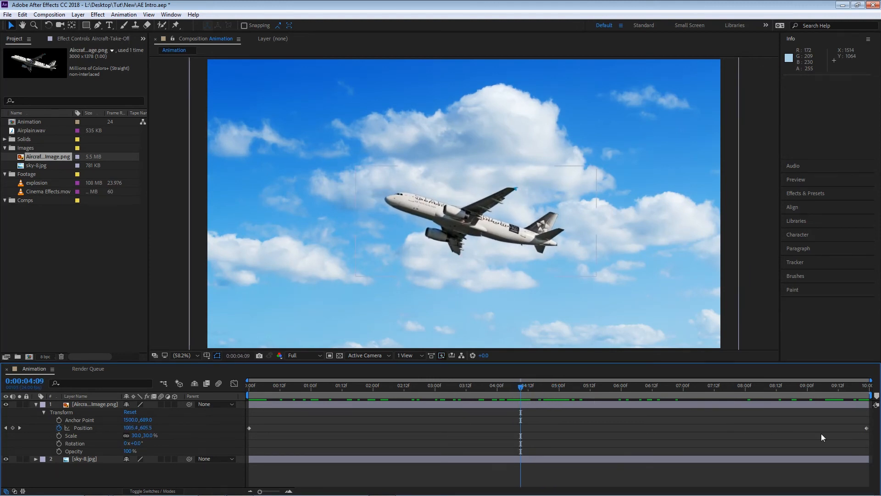
{"action": "left_click", "coordinate": [83, 427]}
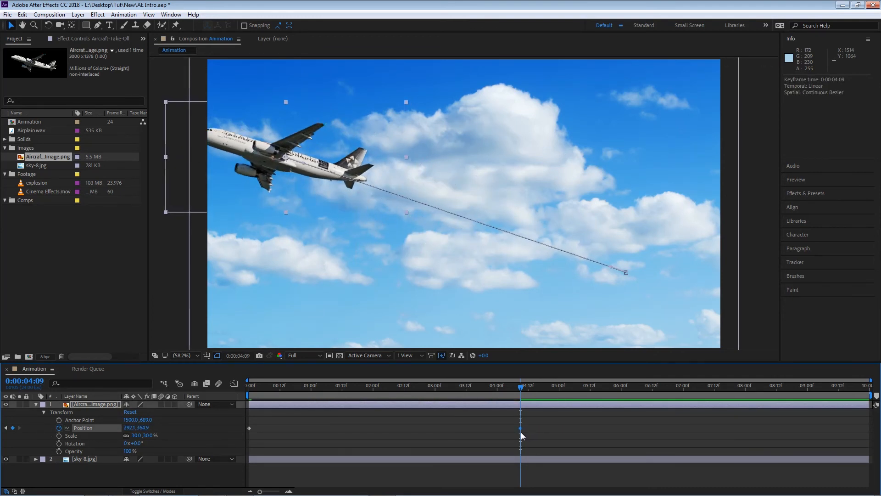
{"action": "left_click", "coordinate": [248, 385]}
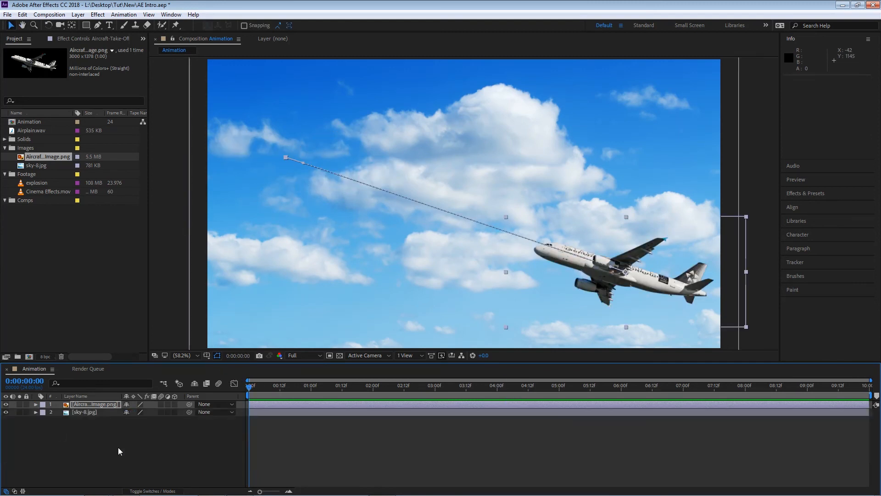
- Preview the flight, return to frame 0, and drag the final Position keyframe toward 9:13
{"action": "left_click", "coordinate": [634, 386]}
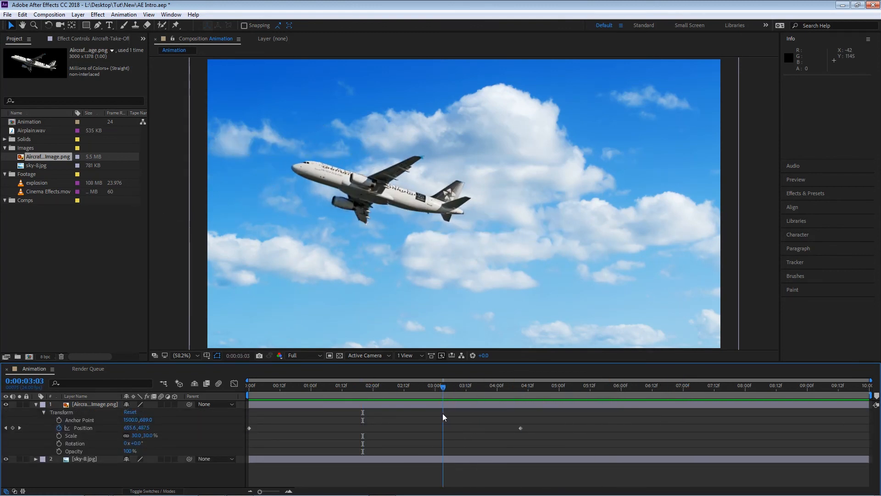
{"action": "left_click", "coordinate": [444, 389]}
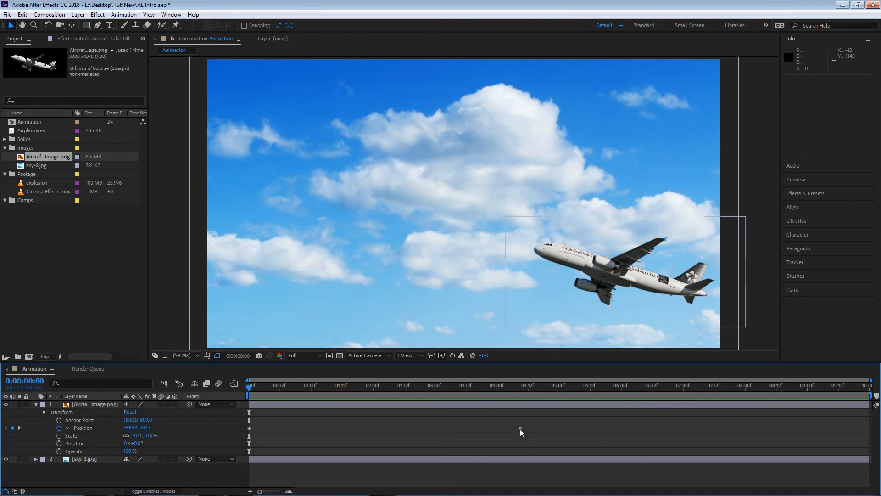
{"action": "left_click", "coordinate": [83, 428]}
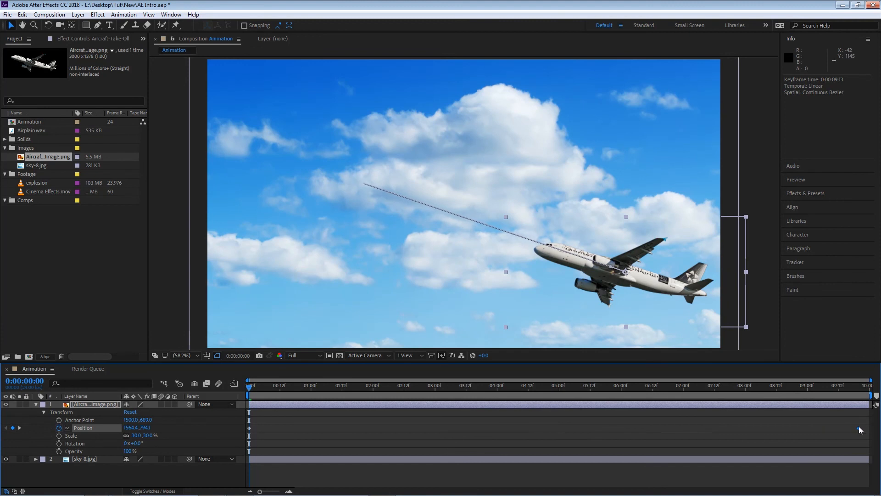